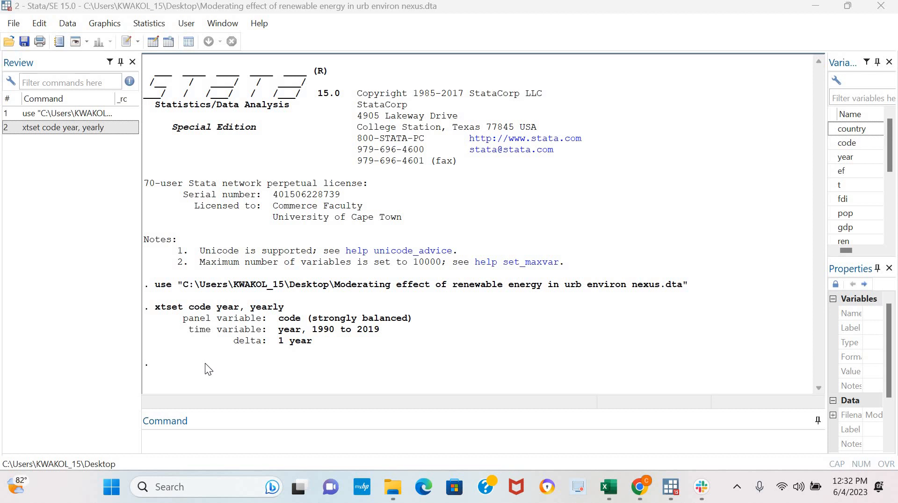
pyautogui.moveTo(209, 441)
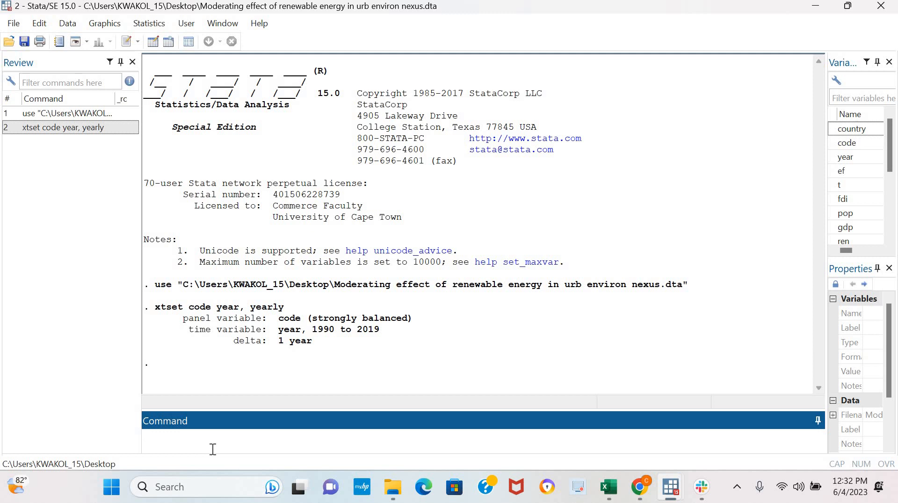
# Step: Compose xtcips lgdp, maxlags(2) bglag(2) in the Command window without running it
pyautogui.write('xtcips')
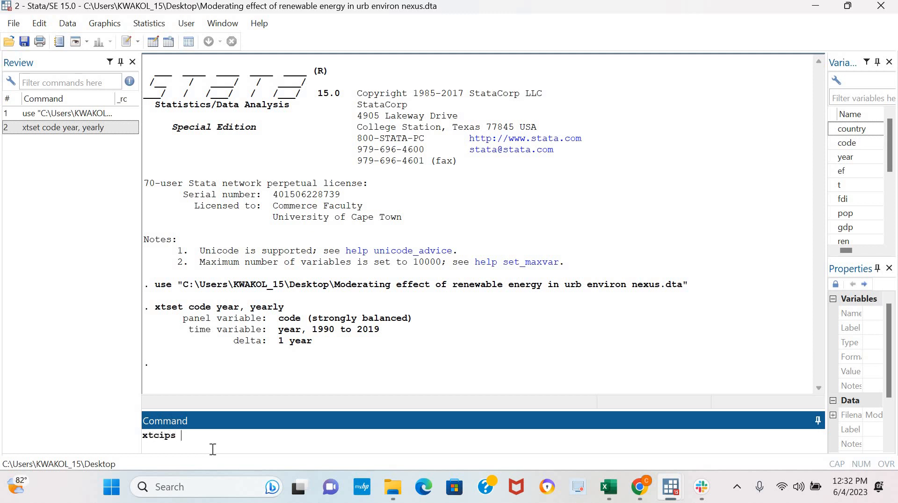
pyautogui.press('Backspace')
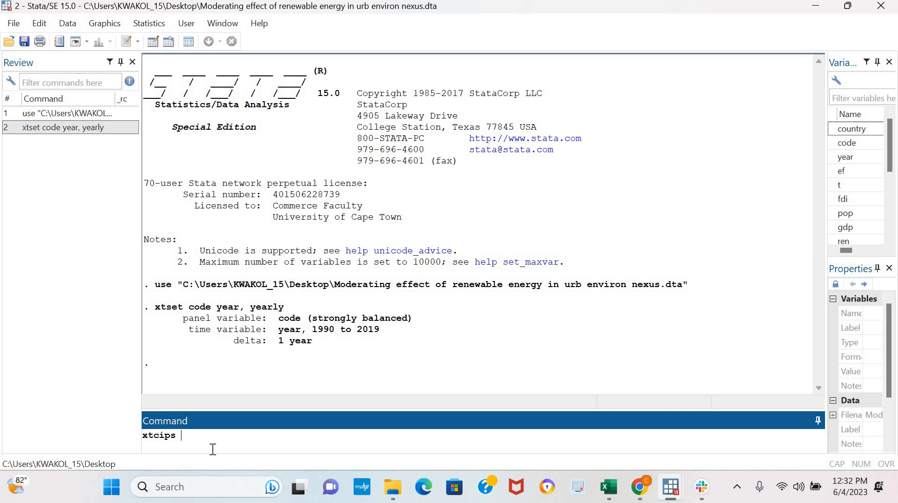
pyautogui.write('1')
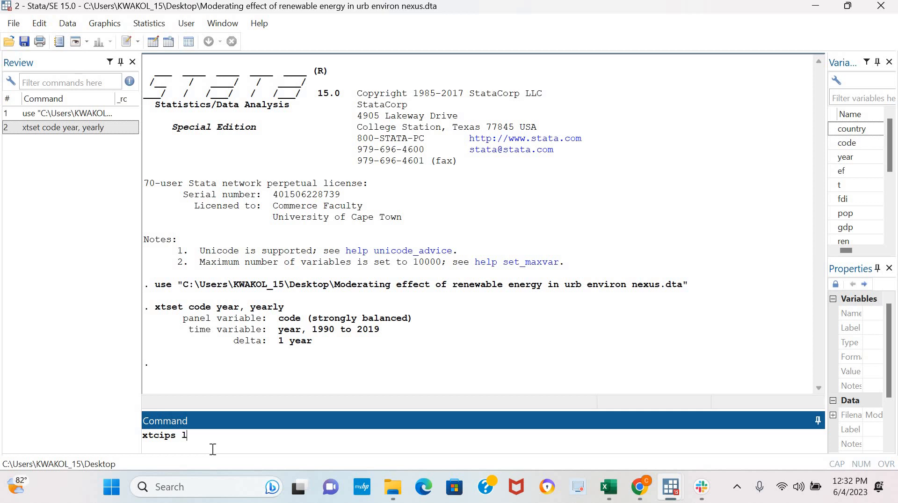
pyautogui.write('gdp')
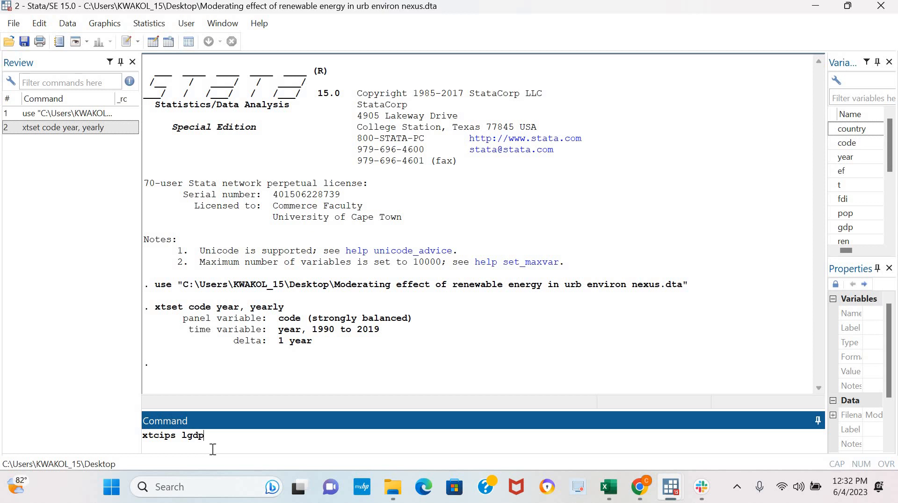
pyautogui.write(',')
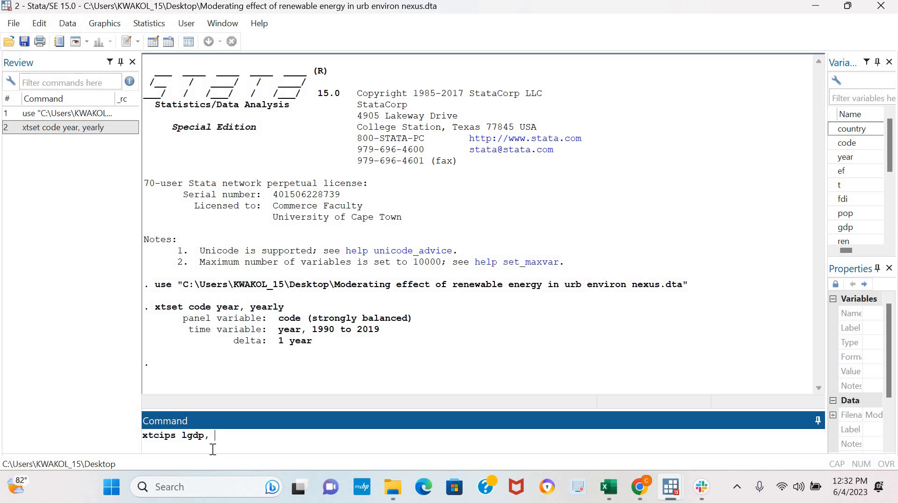
pyautogui.write('maxlags(')
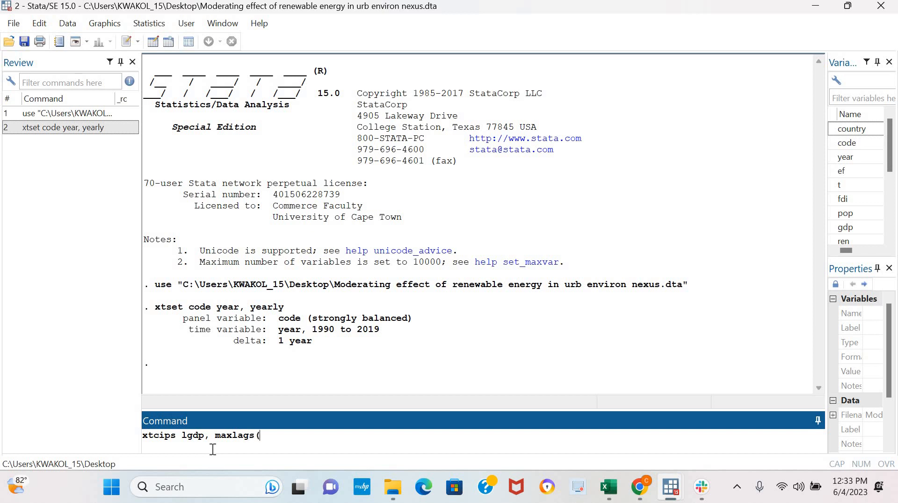
pyautogui.write('2) bg')
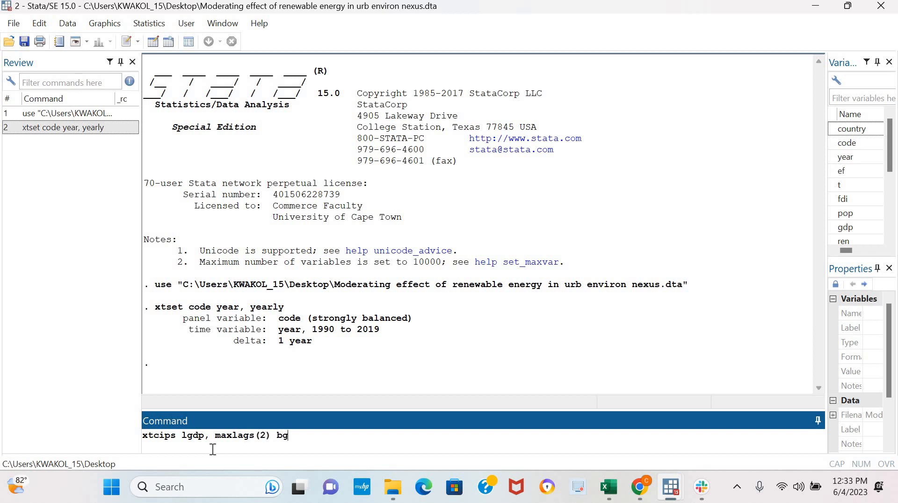
pyautogui.write('lag(')
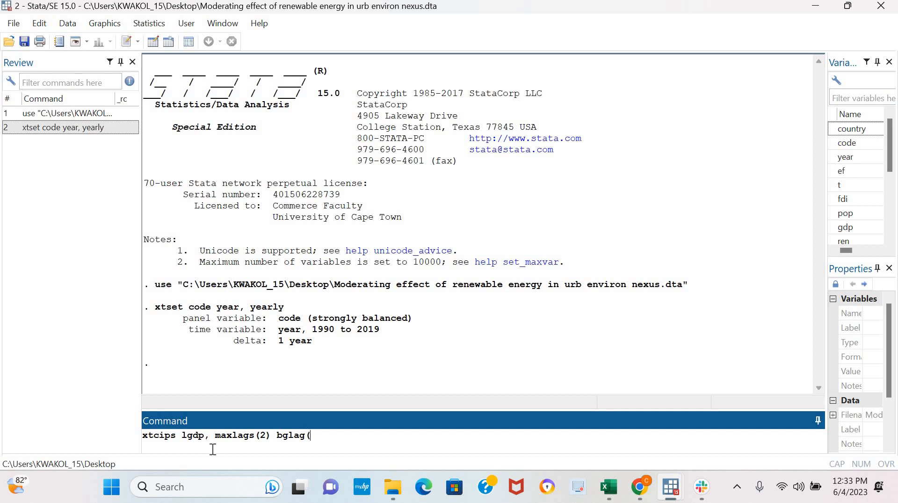
pyautogui.write('2)')
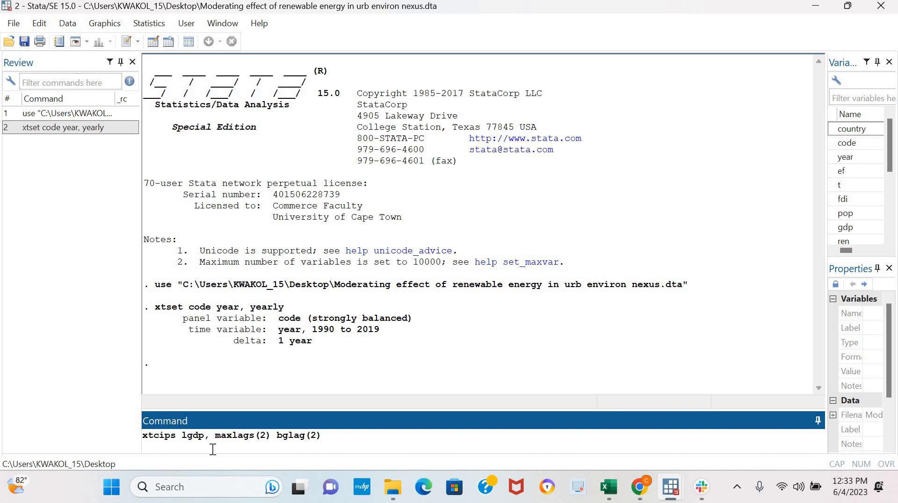
pyautogui.click(321, 434)
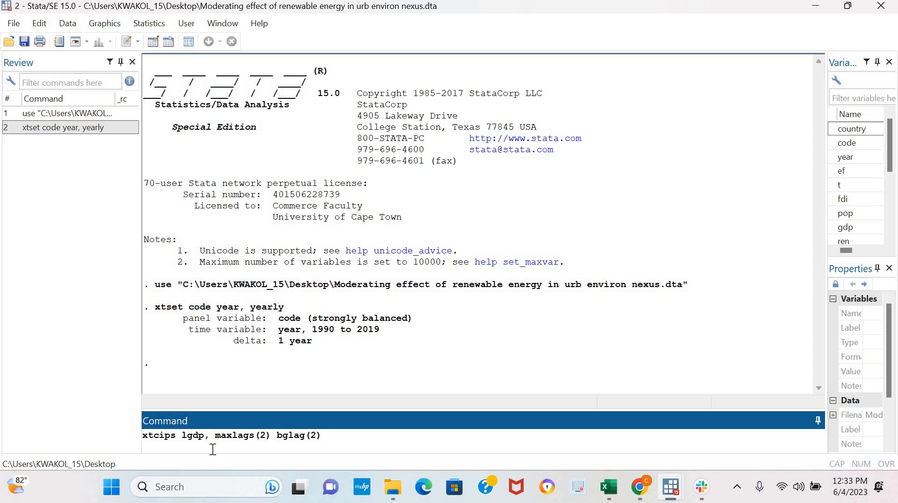
pyautogui.click(320, 434)
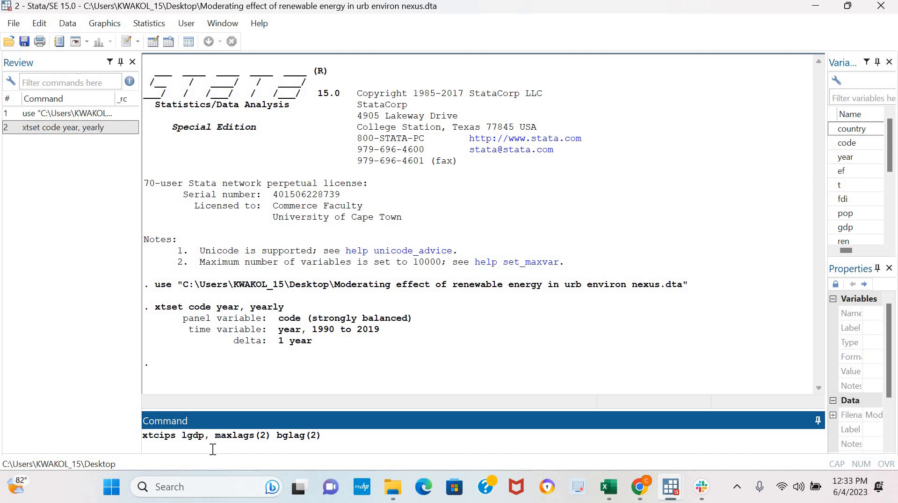
# Step: Execute the constant-only CIPS test on lgdp, giving CIPS = -2.558
pyautogui.press('enter')
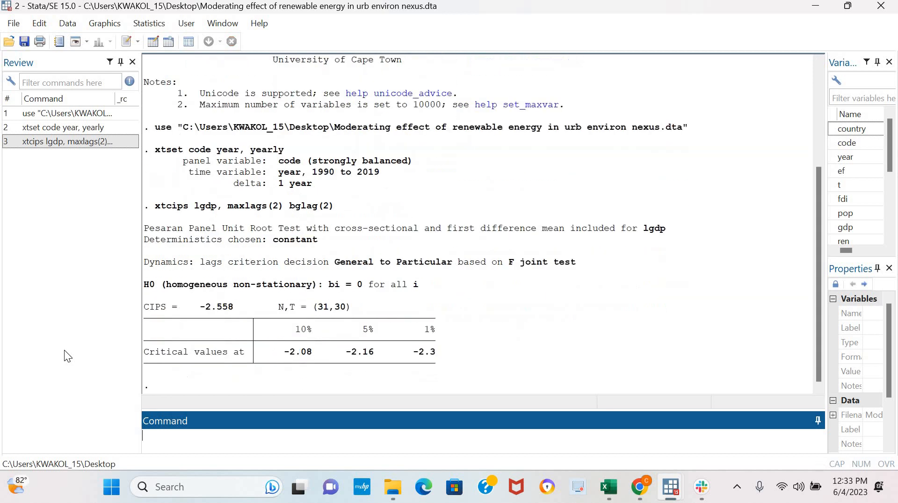
pyautogui.moveTo(198, 312)
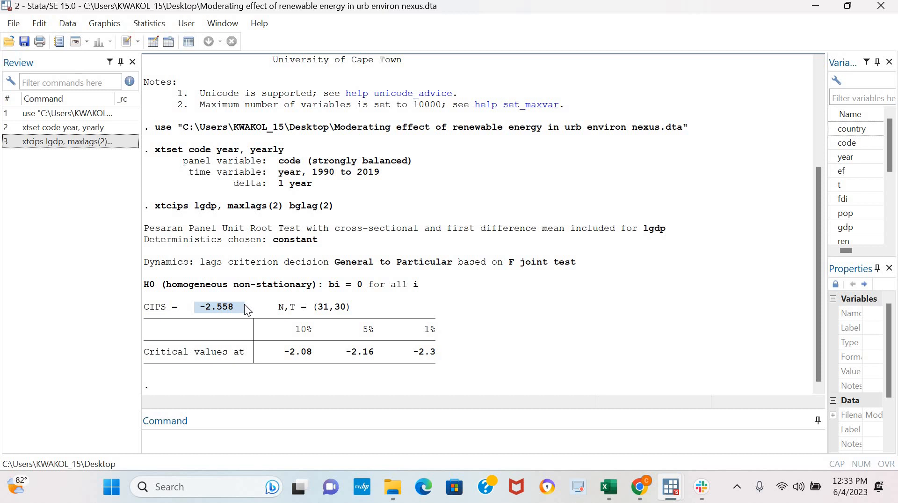
pyautogui.moveTo(294, 364)
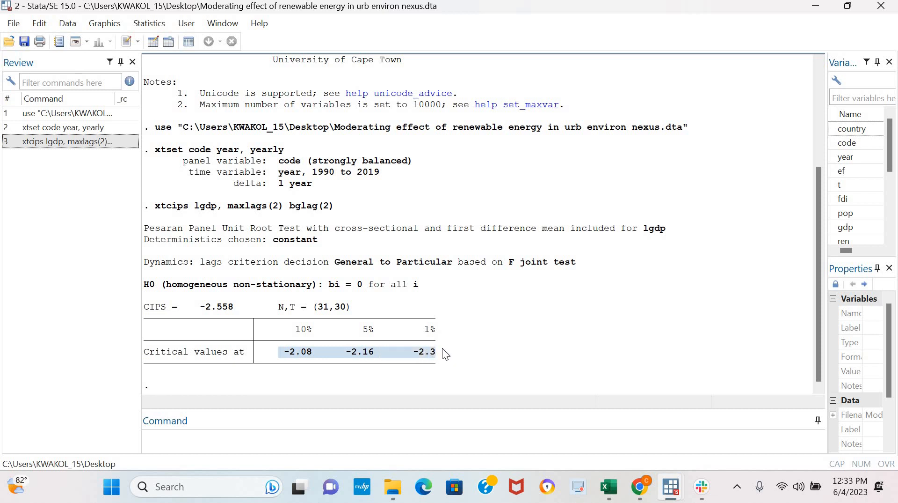
pyautogui.moveTo(488, 353)
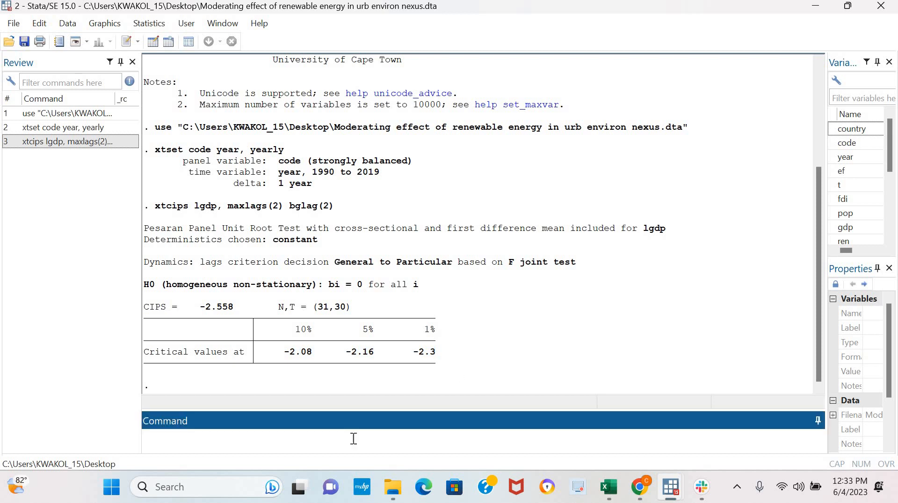
# Step: Run xtcips lgdp with the trend option (CIPS = -3.100), then recall the no-trend command
pyautogui.write('xtcips lgdp, maxlags(2) bglag(2) tre')
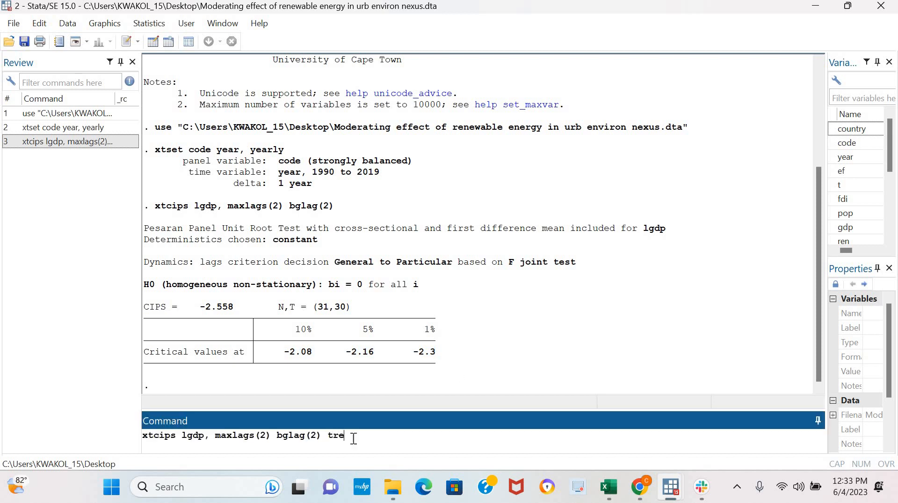
pyautogui.press('Return')
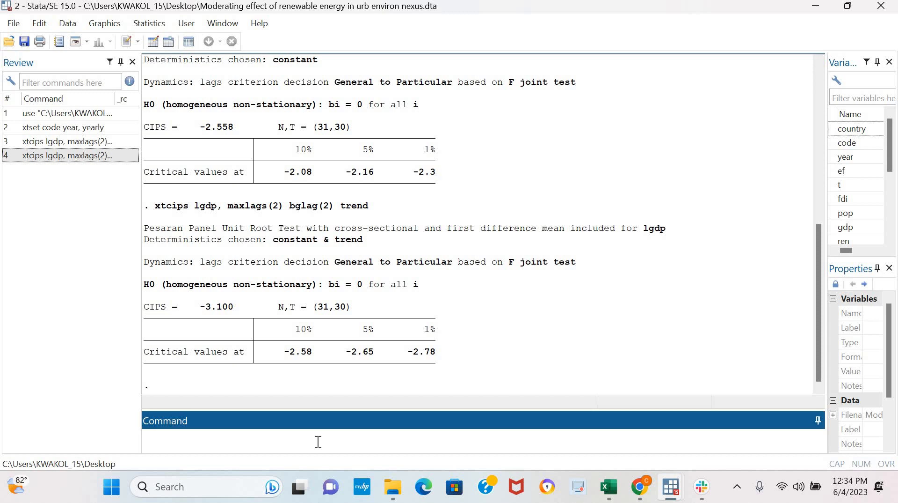
pyautogui.write('xtcips lgdp, maxlags(2) bglag(2)')
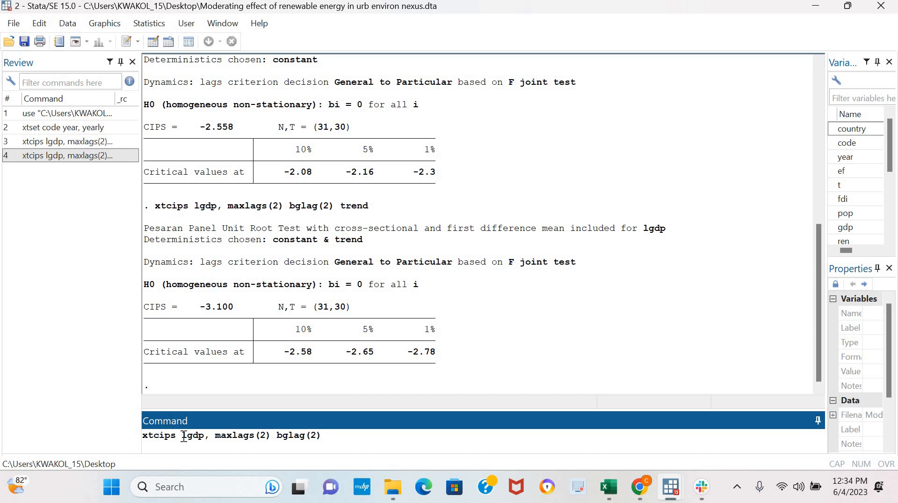
# Step: Run xtcips d.lgdp, maxlags(2) bglag(2), giving CIPS* = -5.148
pyautogui.write('d.')
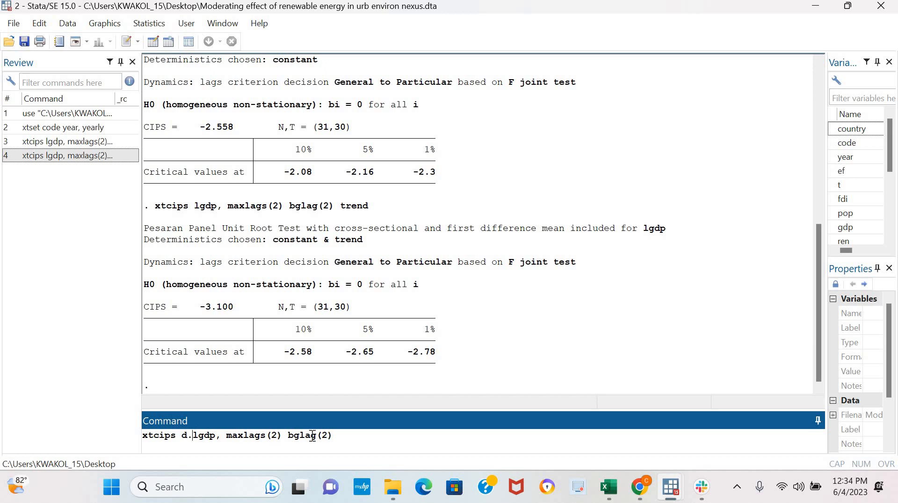
pyautogui.press('enter')
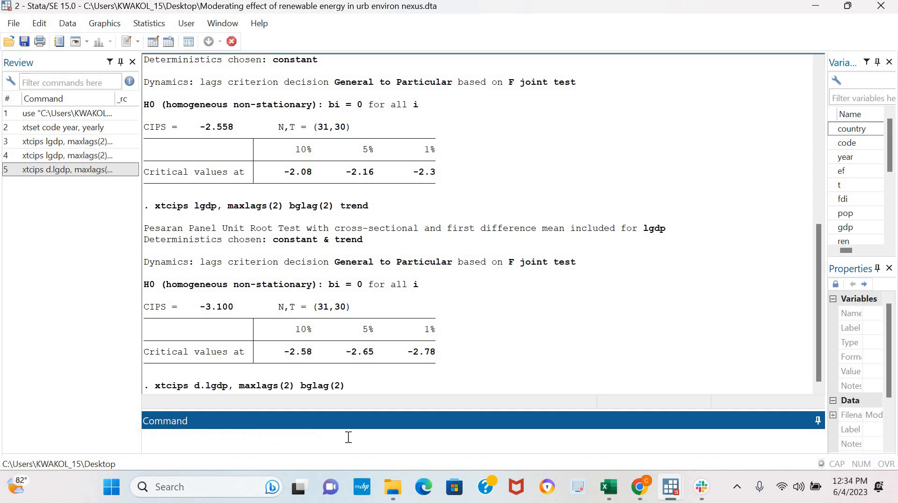
pyautogui.press('Return')
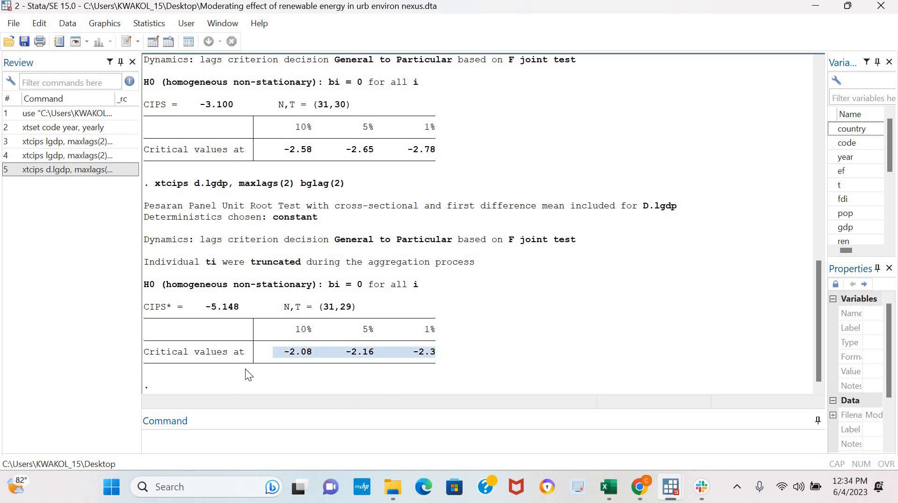
pyautogui.moveTo(282, 362)
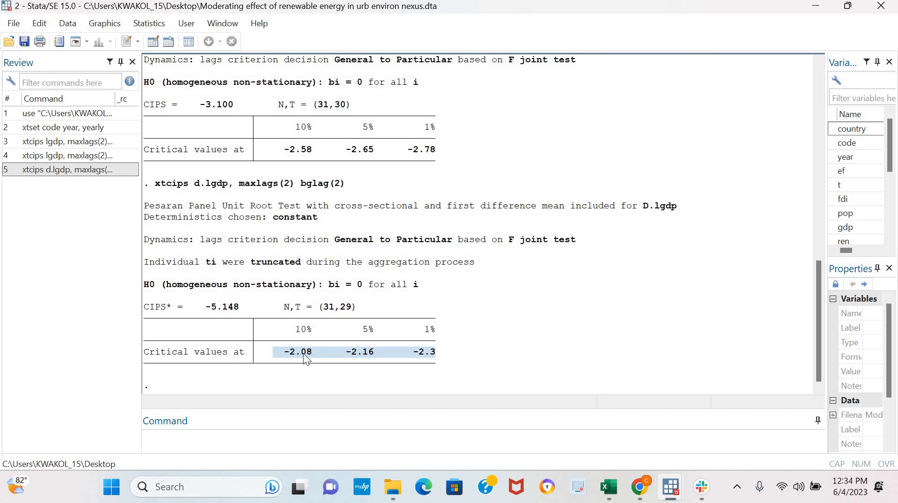
pyautogui.click(347, 438)
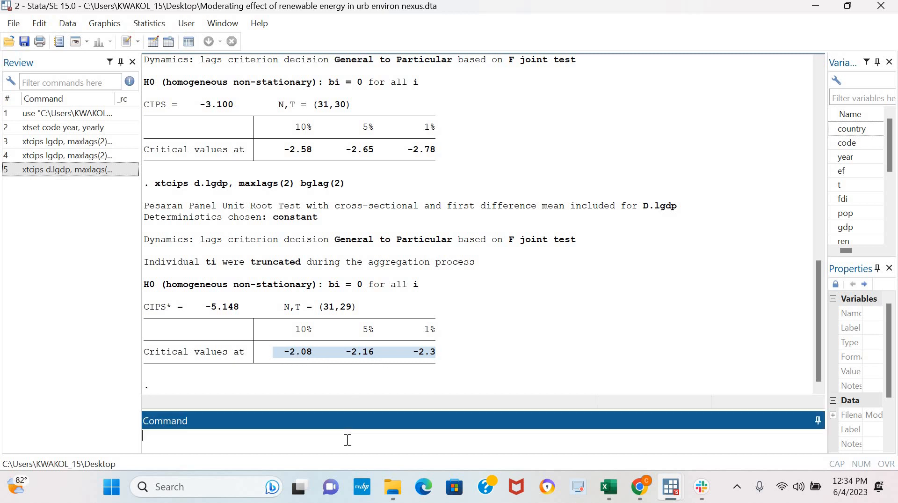
# Step: Run xtcips d.lgdp with trend (CIPS* = -5.146) and review the 10%, 5%, 1% critical values
pyautogui.write('xtcips d.lgdp, maxlags(2) bglag(2) tr')
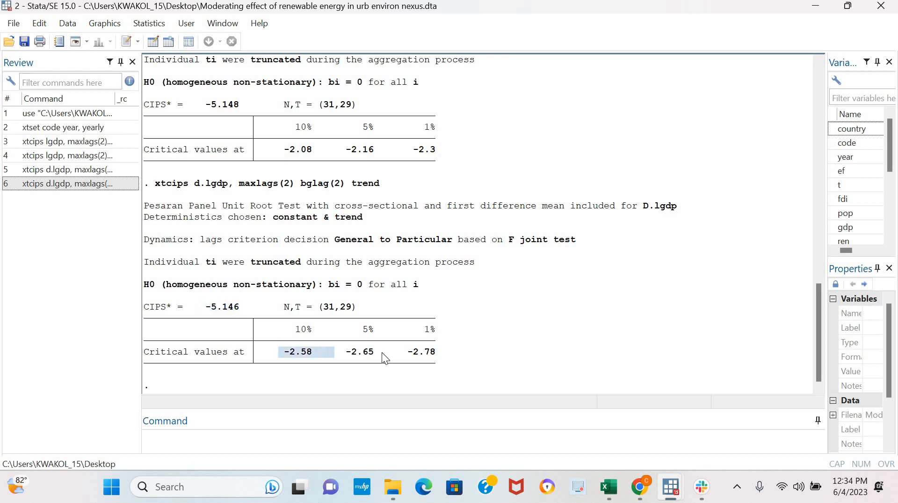
pyautogui.moveTo(307, 351); pyautogui.dragTo(438, 351)
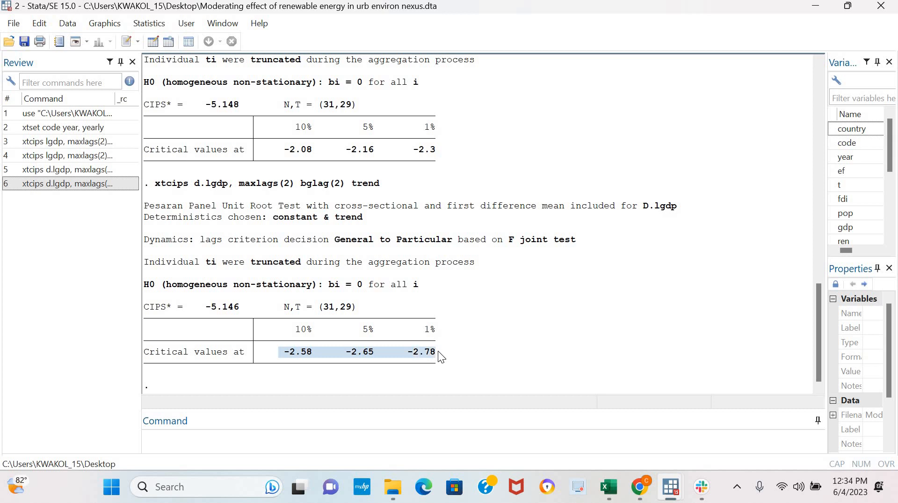
pyautogui.click(479, 360)
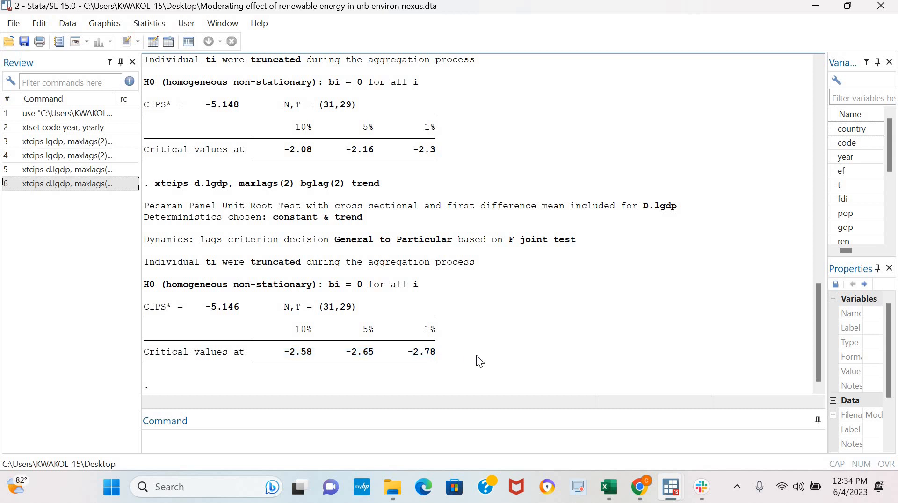
pyautogui.moveTo(447, 378)
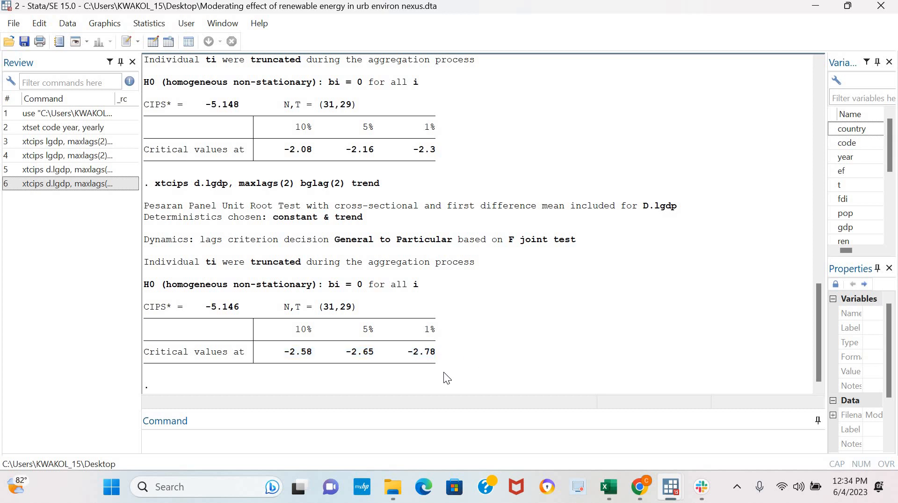
pyautogui.moveTo(395, 444)
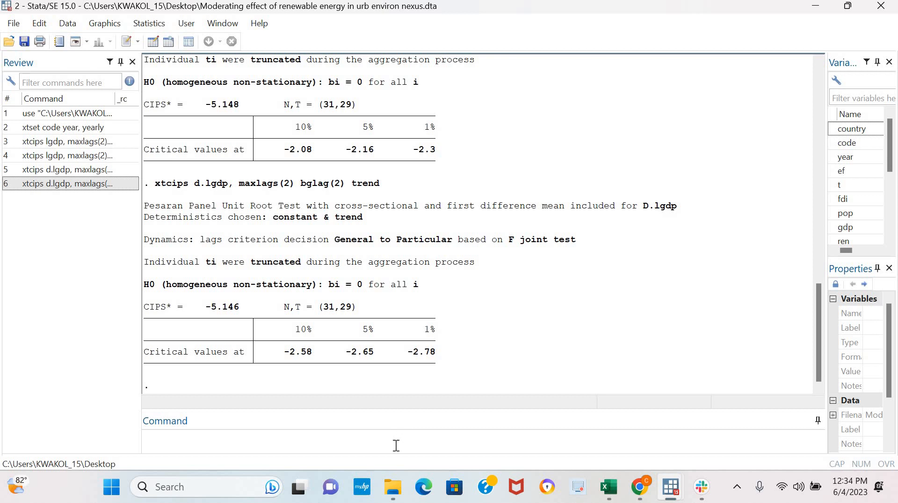